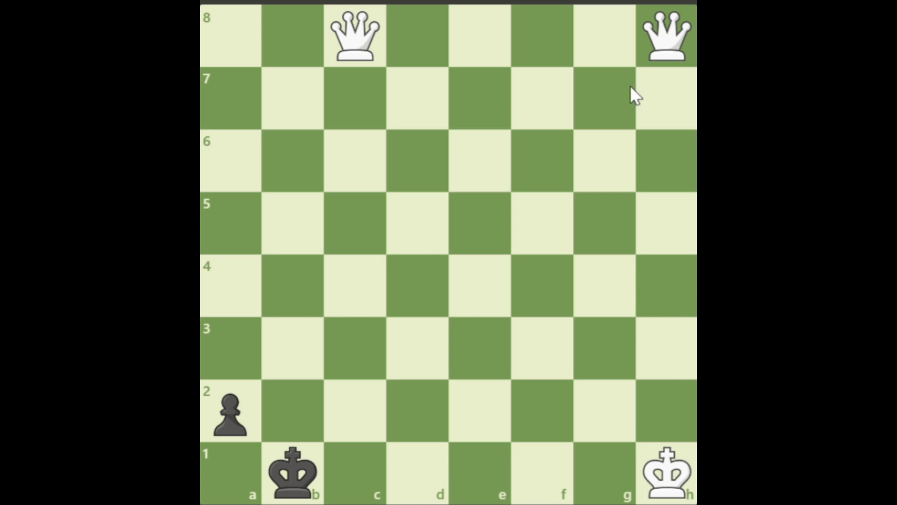
mouse_move(683, 51)
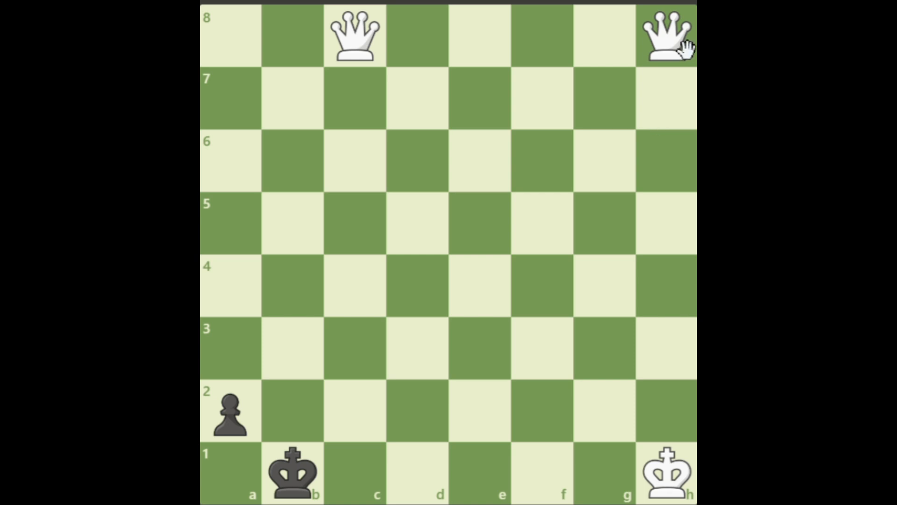
Try a queen line via c3 that fails, then reset the puzzle to its starting position.
drag(666, 35, 354, 348)
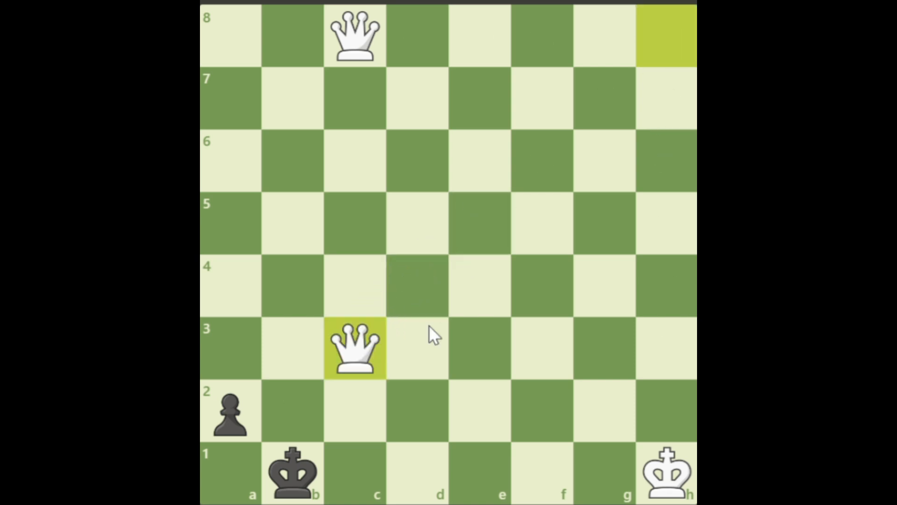
mouse_move(250, 430)
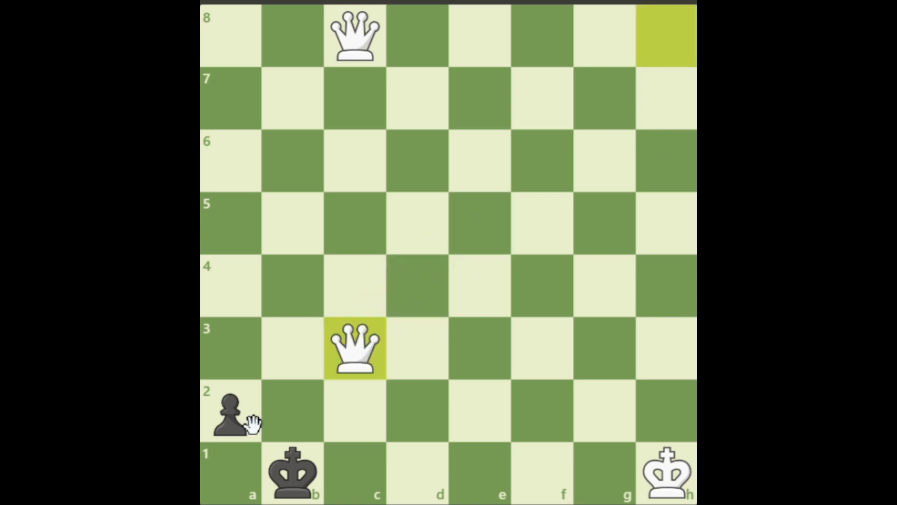
drag(231, 412, 231, 458)
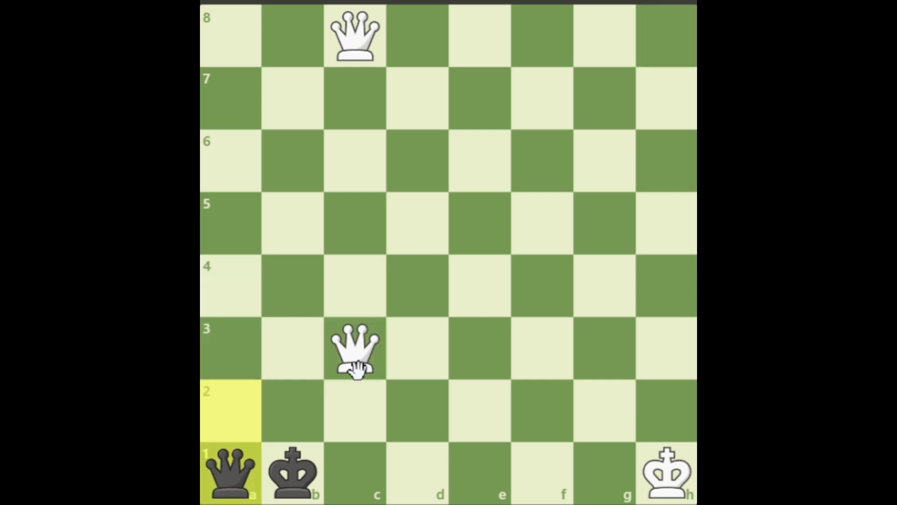
drag(353, 349, 353, 411)
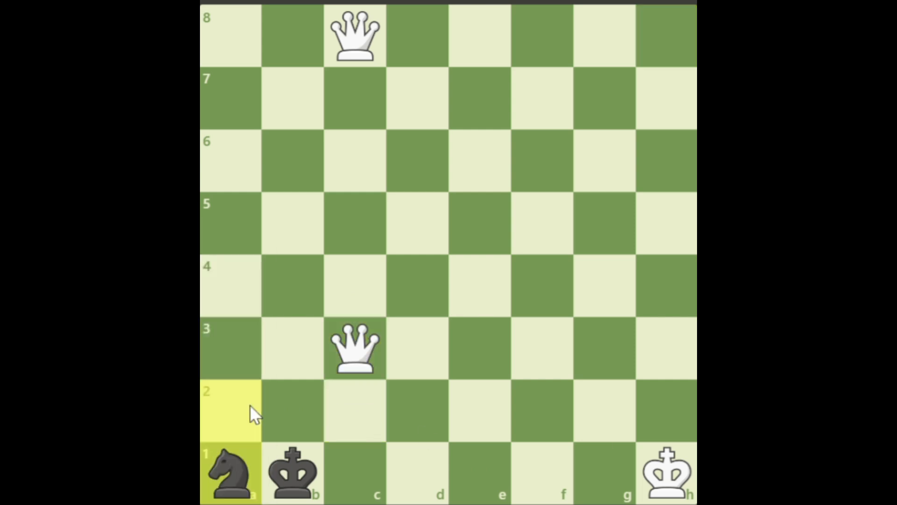
click(357, 350)
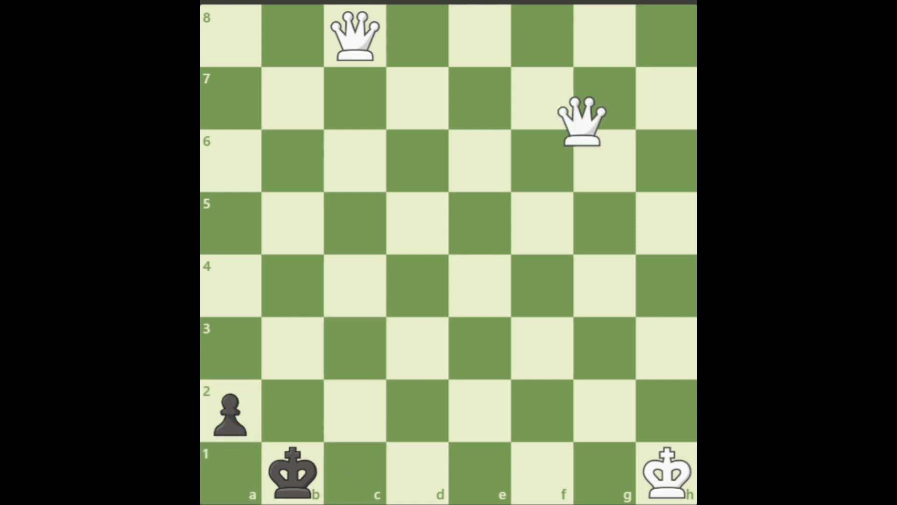
drag(353, 34, 353, 340)
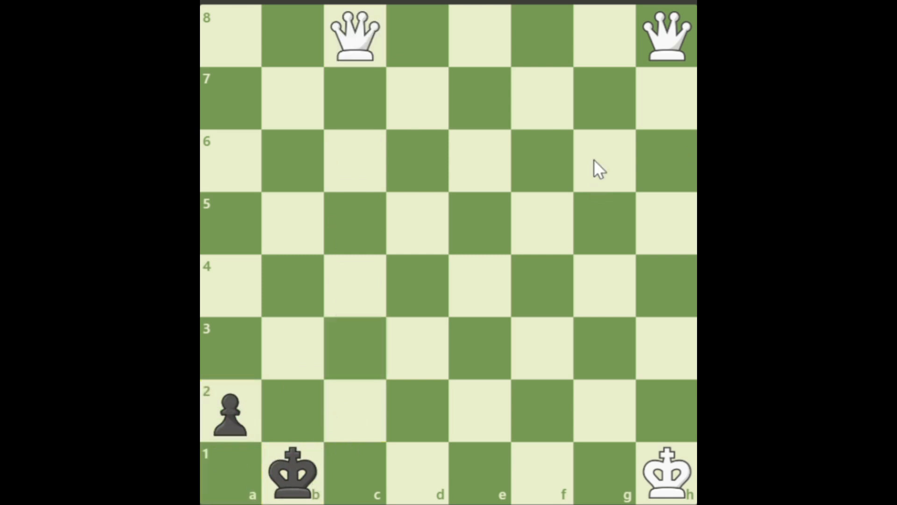
Sacrifice the h8 queen on a1 and, after Kxa1, mate with the c8 queen on c1.
click(668, 33)
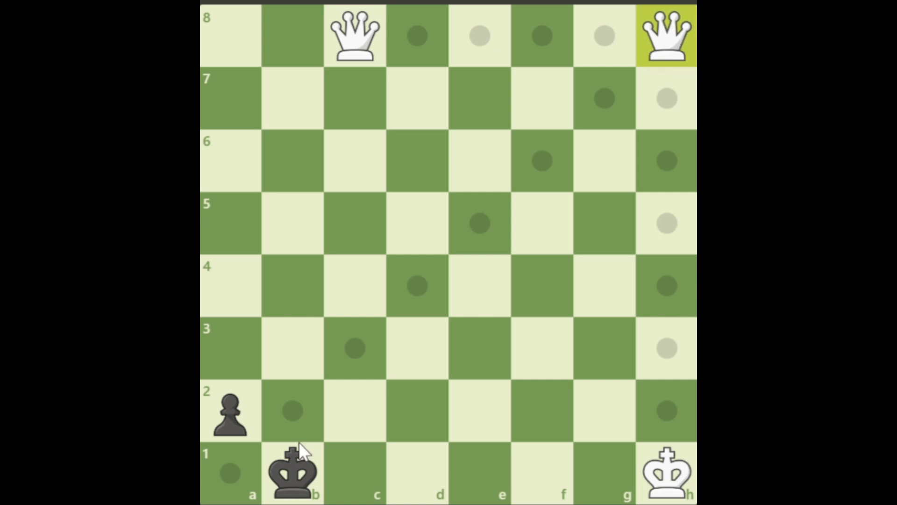
drag(666, 35, 229, 476)
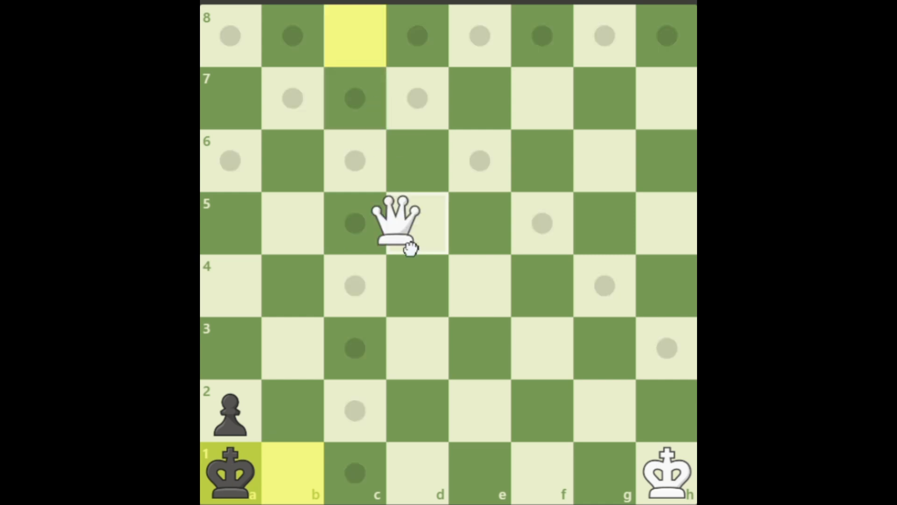
drag(397, 224, 353, 472)
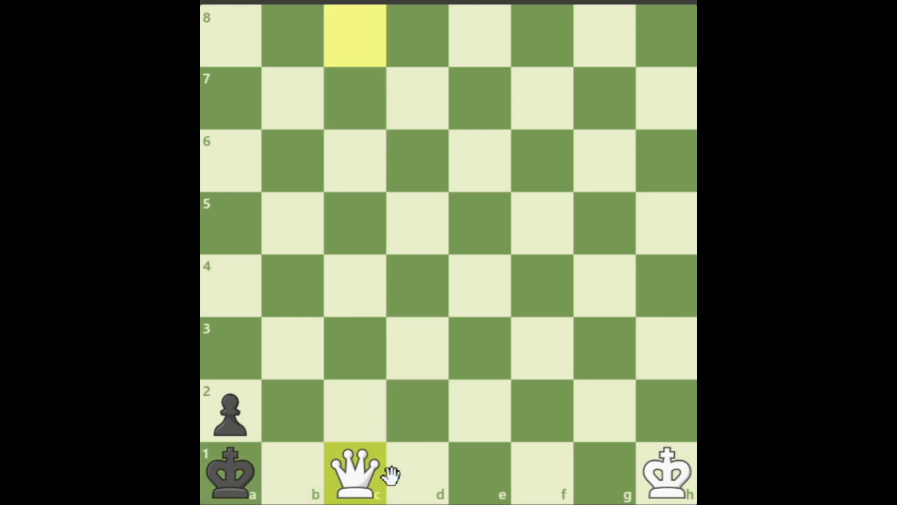